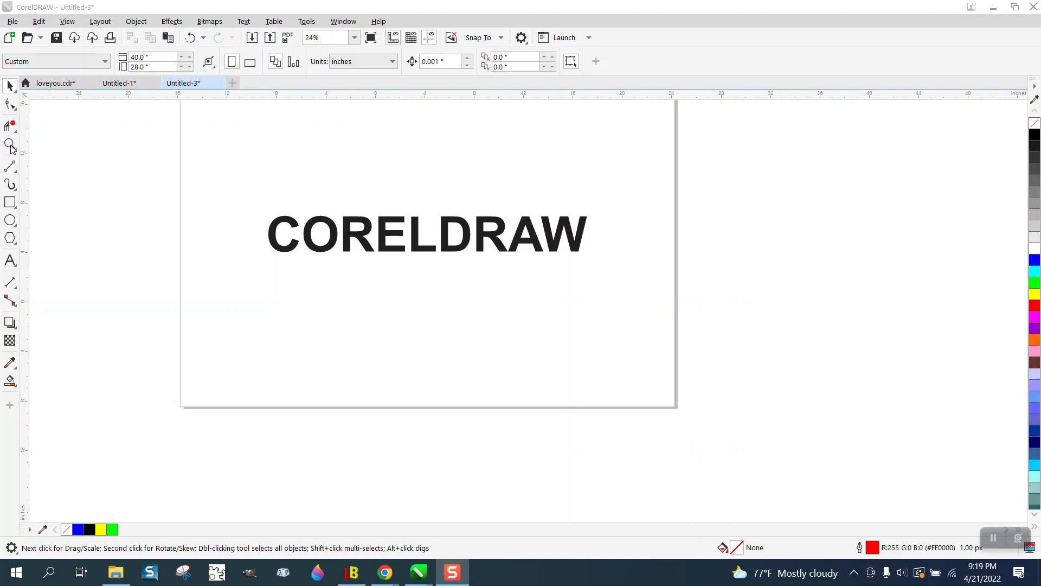
- Draw a rectangle enclosing the CORELDRAW headline with the Rectangle tool
{"action": "left_click", "coordinate": [687, 336]}
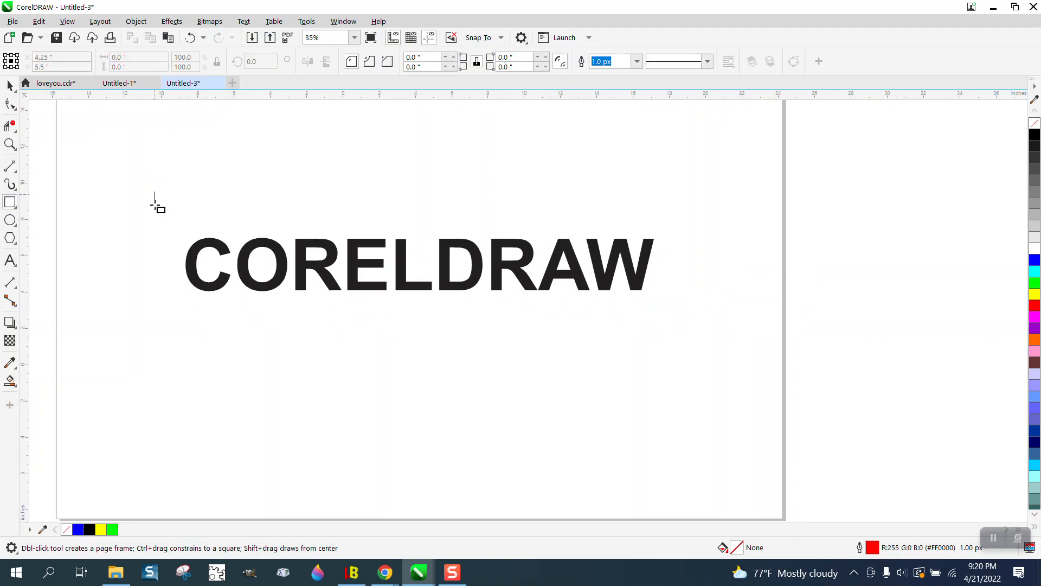
{"action": "left_click_drag", "start_coordinate": [156, 192], "coordinate": [673, 333]}
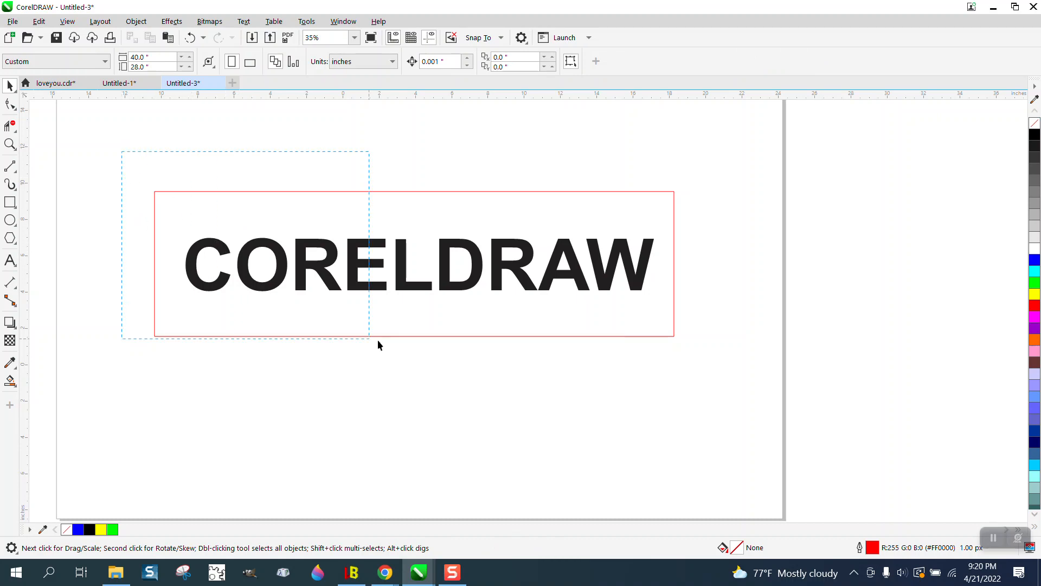
- Apply an Invert lens to the rectangle from Effects > Lens
{"action": "left_click", "coordinate": [172, 21]}
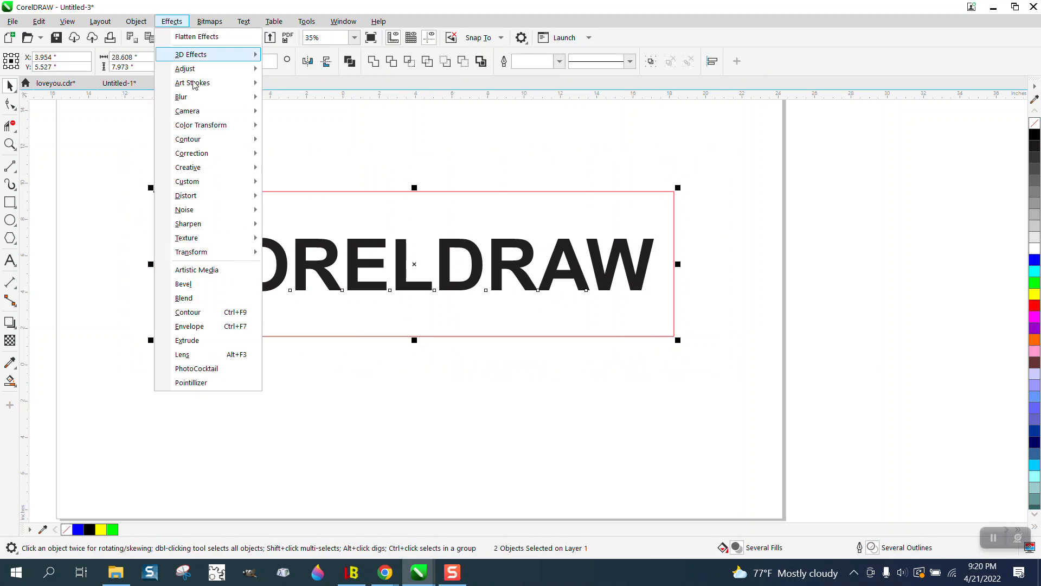
{"action": "mouse_move", "coordinate": [188, 354]}
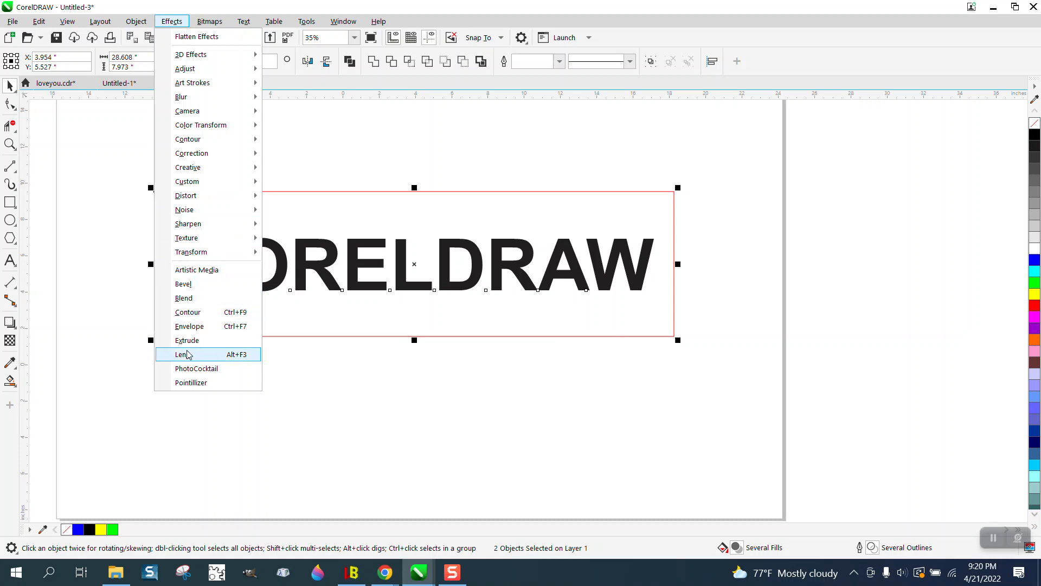
{"action": "left_click", "coordinate": [181, 354]}
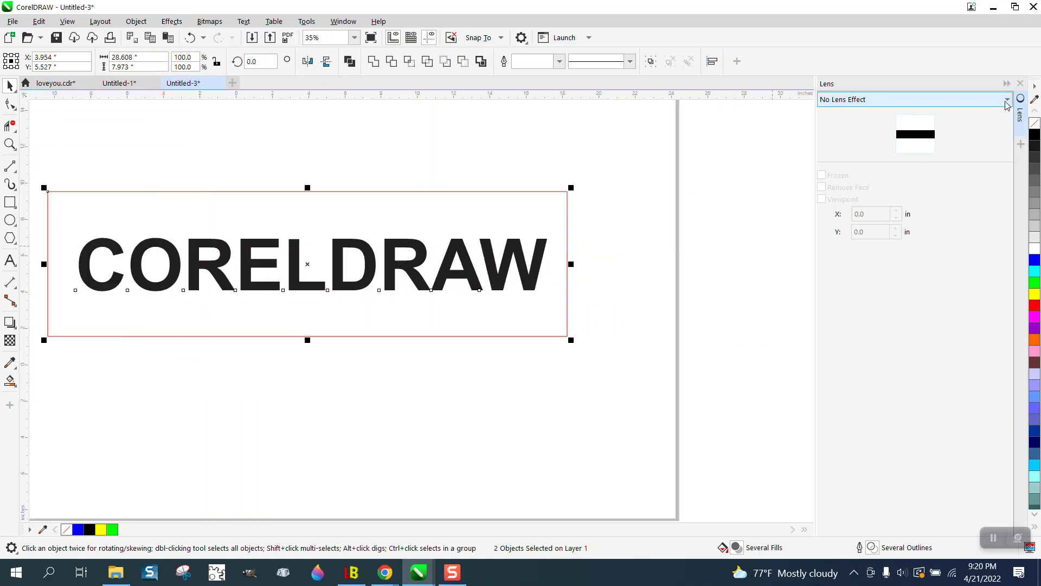
{"action": "left_click", "coordinate": [1005, 99]}
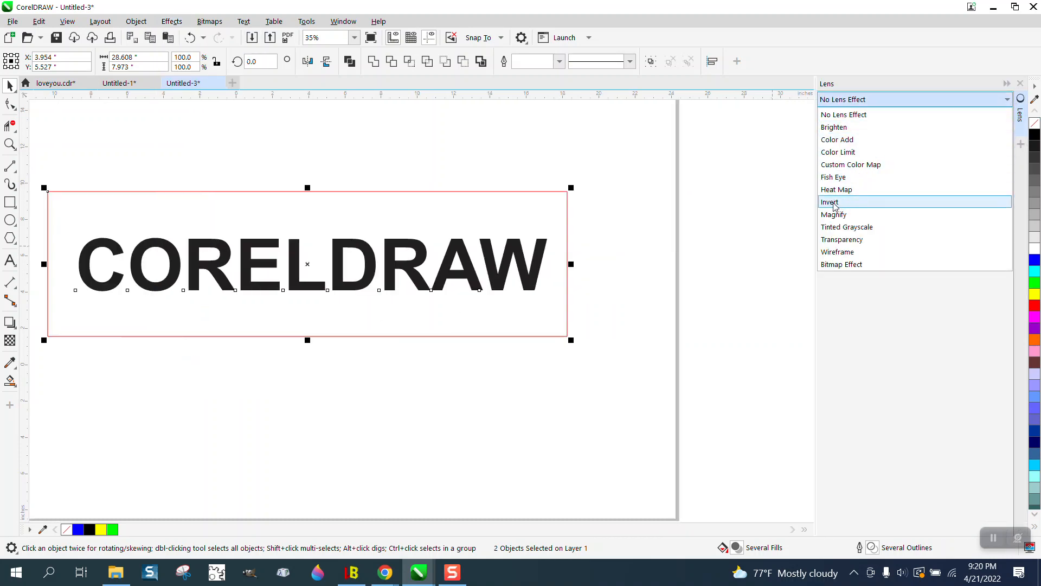
{"action": "left_click", "coordinate": [830, 202]}
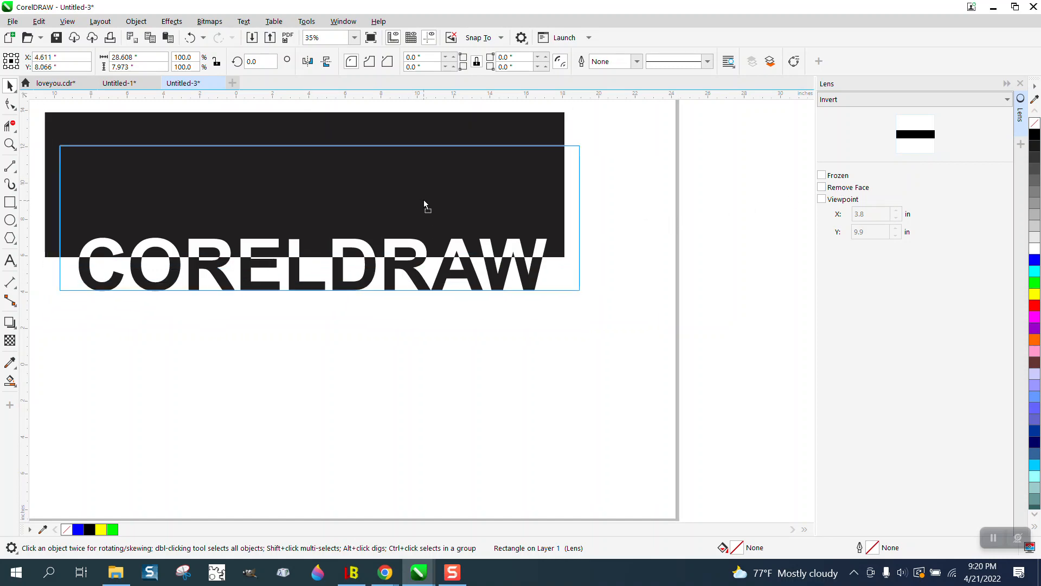
- Move the inverting rectangle over CORELDRAW so the word shows white on black
{"action": "left_click_drag", "start_coordinate": [425, 206], "coordinate": [418, 186]}
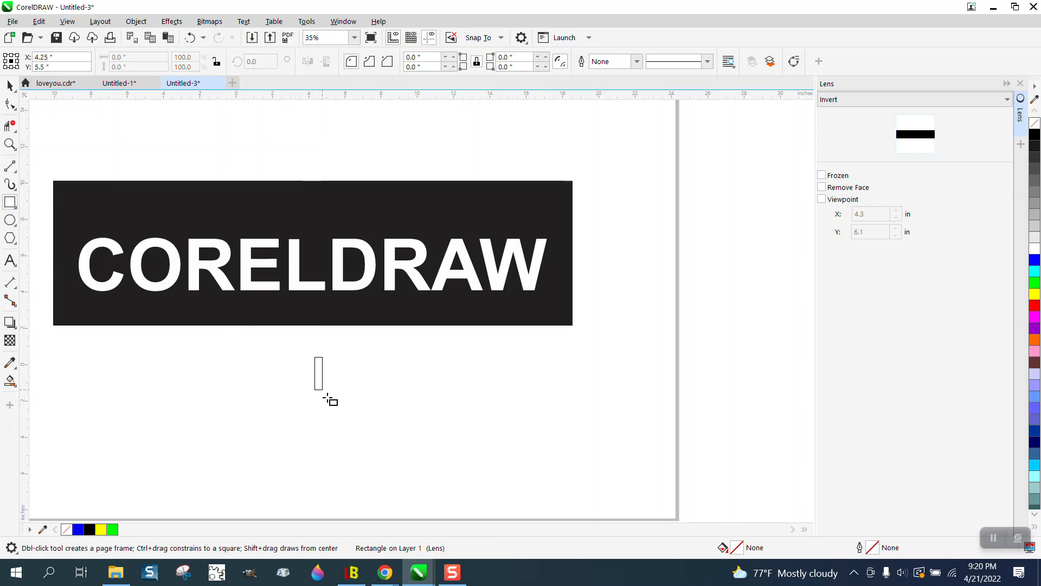
- Draw a new rectangle below the black banner and open the menu
{"action": "left_click_drag", "start_coordinate": [311, 353], "coordinate": [469, 452]}
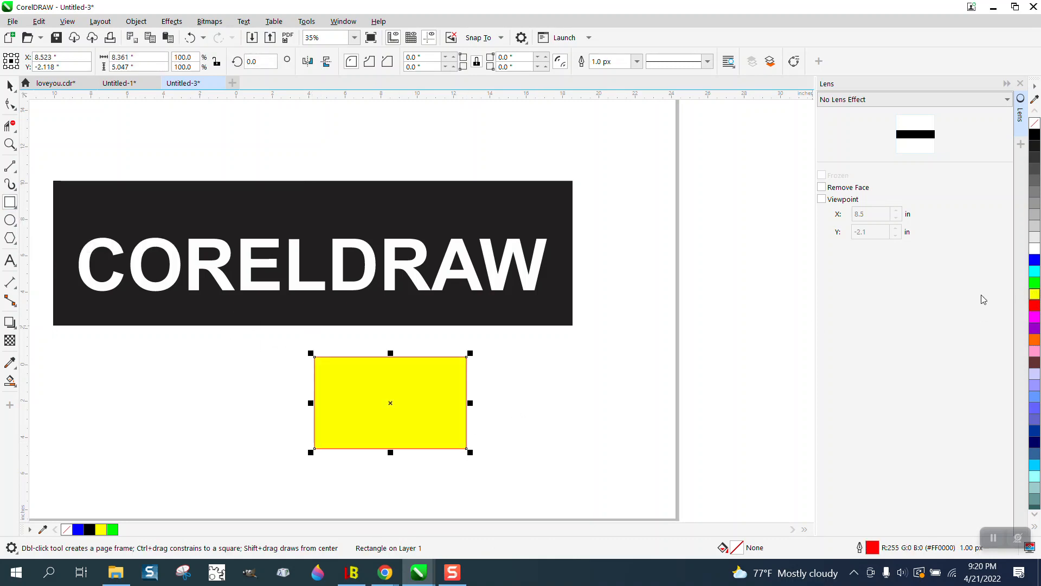
{"action": "left_click", "coordinate": [135, 21]}
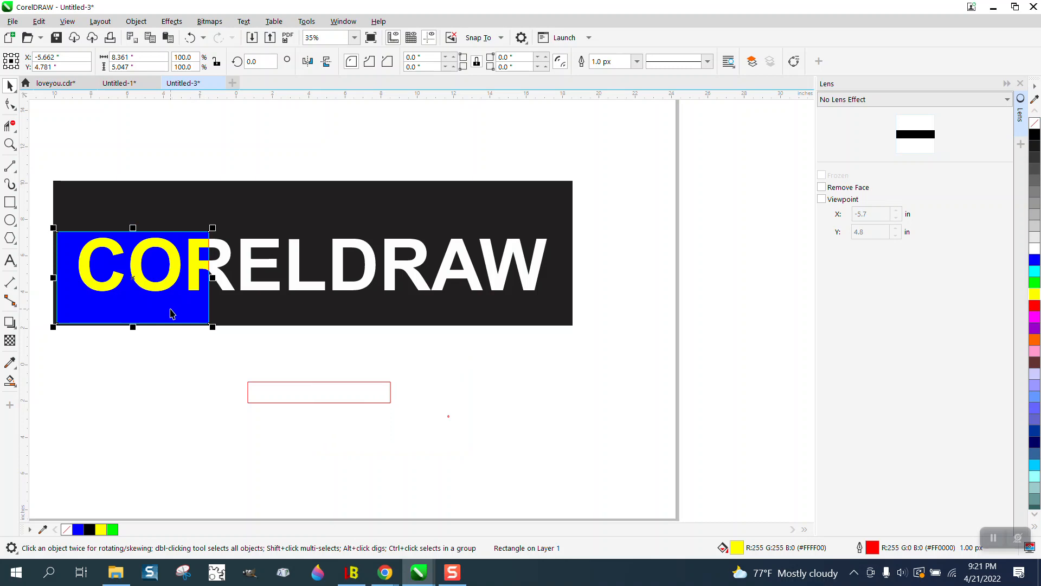
{"action": "mouse_move", "coordinate": [171, 294]}
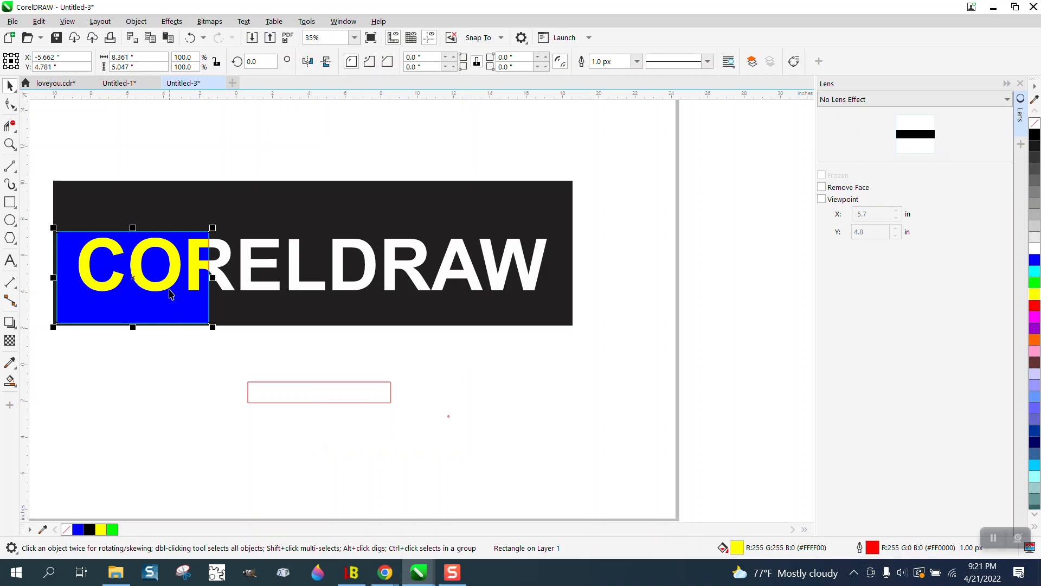
{"action": "mouse_move", "coordinate": [171, 315]}
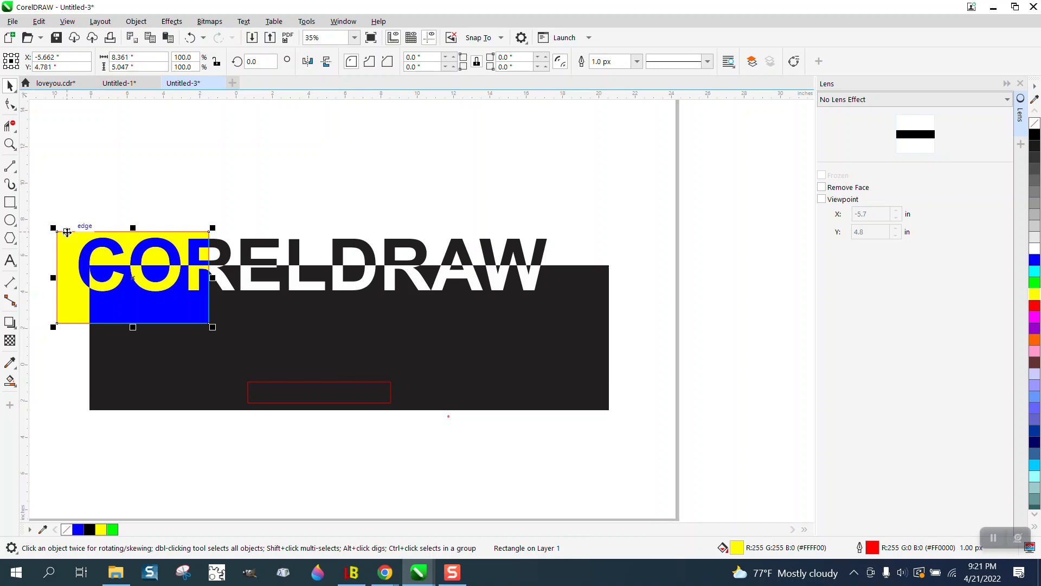
- Remove the yellow test rectangle and deselect, leaving white CORELDRAW on black
{"action": "left_click", "coordinate": [913, 99]}
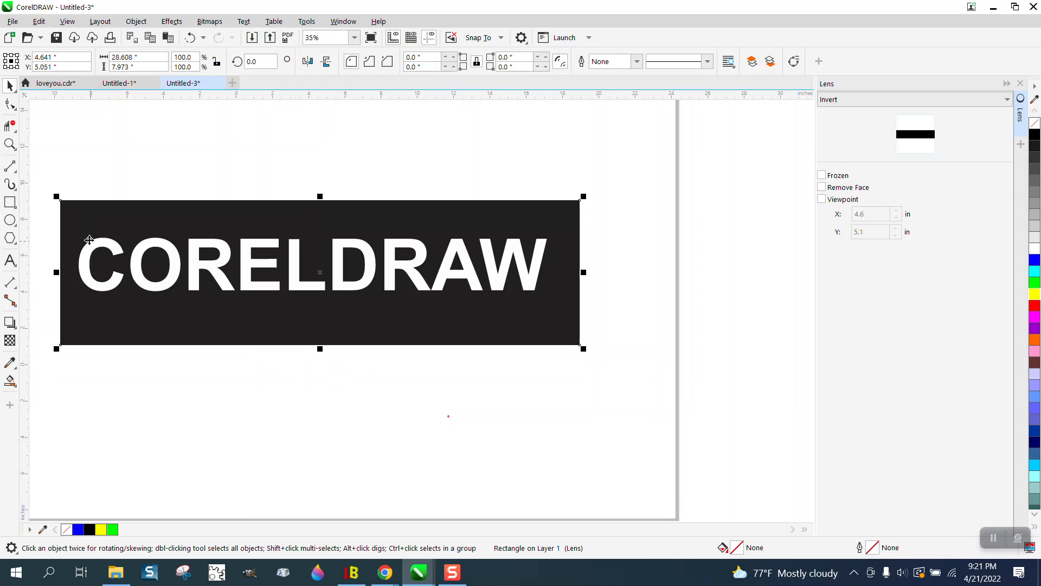
{"action": "mouse_move", "coordinate": [54, 175]}
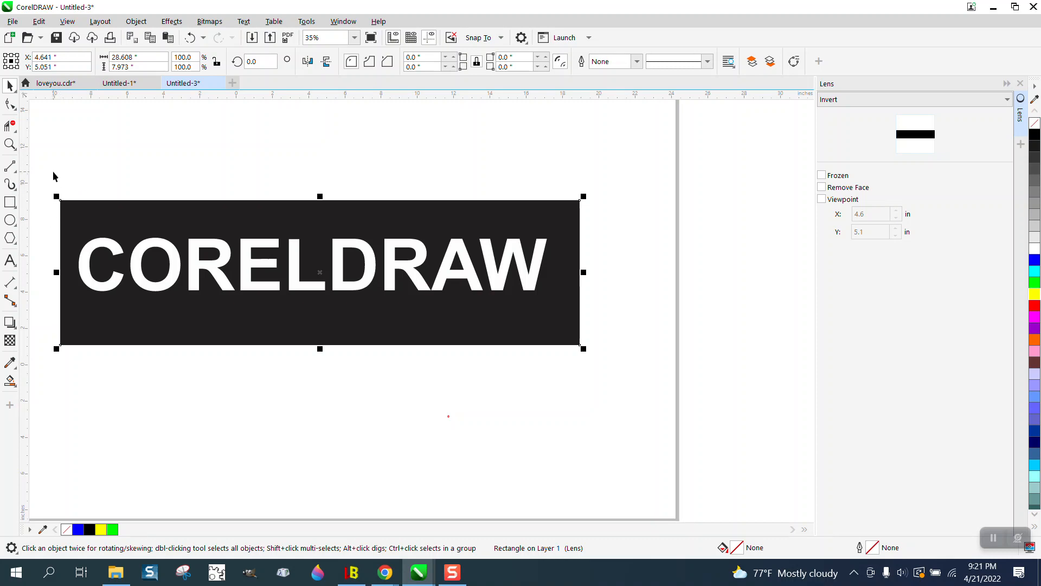
{"action": "left_click", "coordinate": [913, 99]}
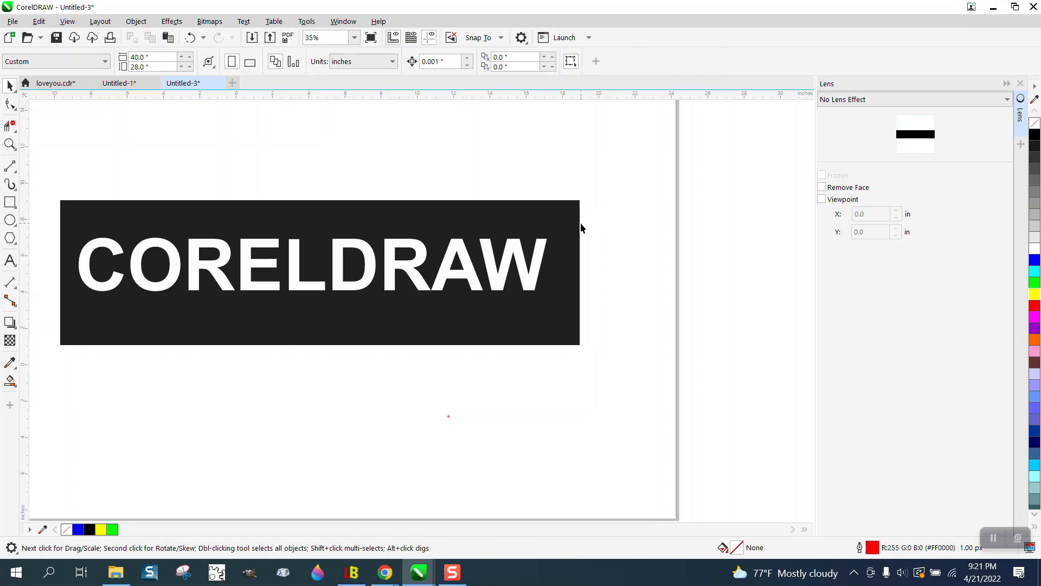
{"action": "mouse_move", "coordinate": [557, 226]}
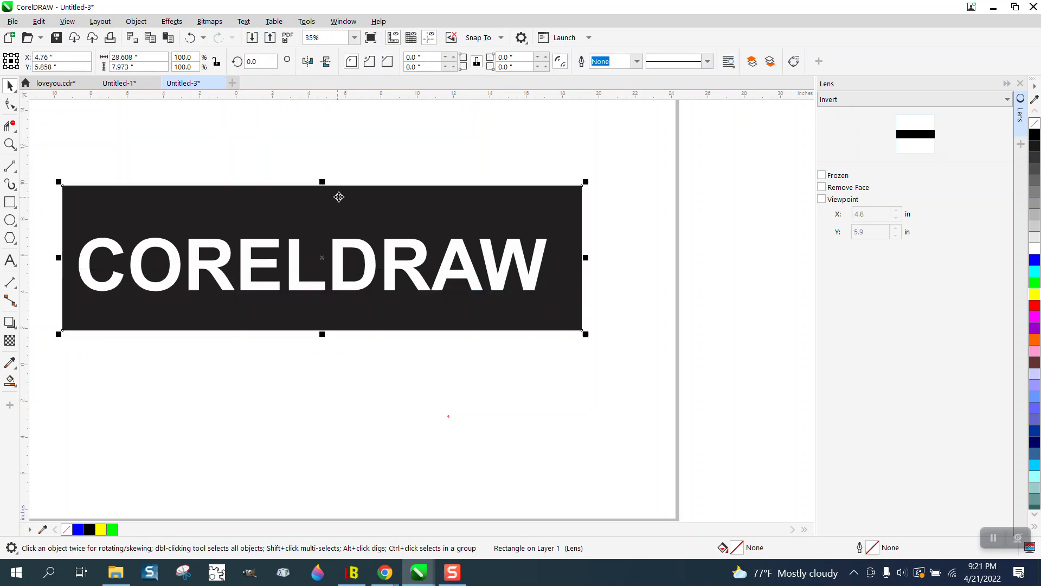
{"action": "mouse_move", "coordinate": [342, 196]}
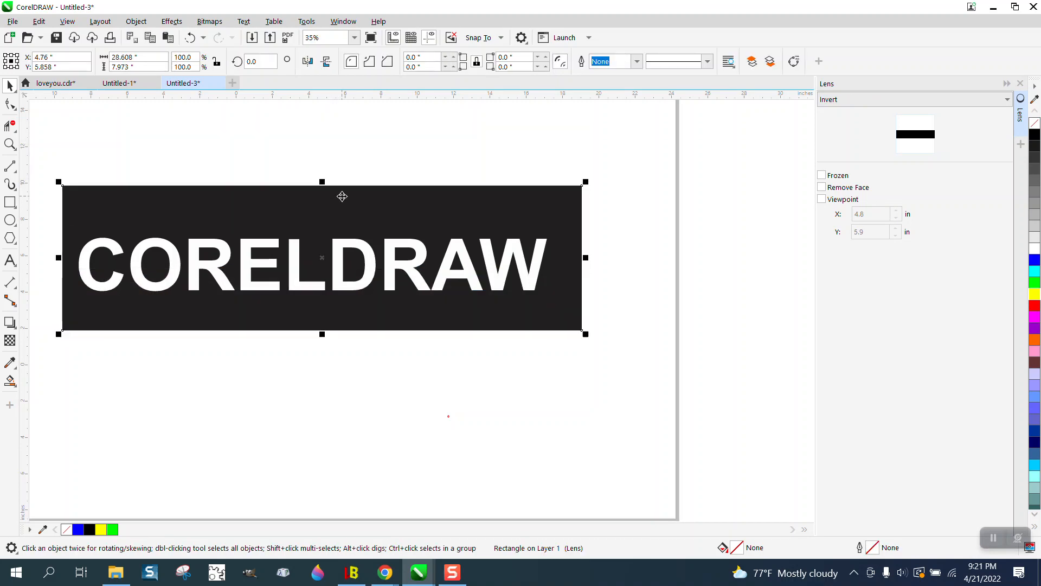